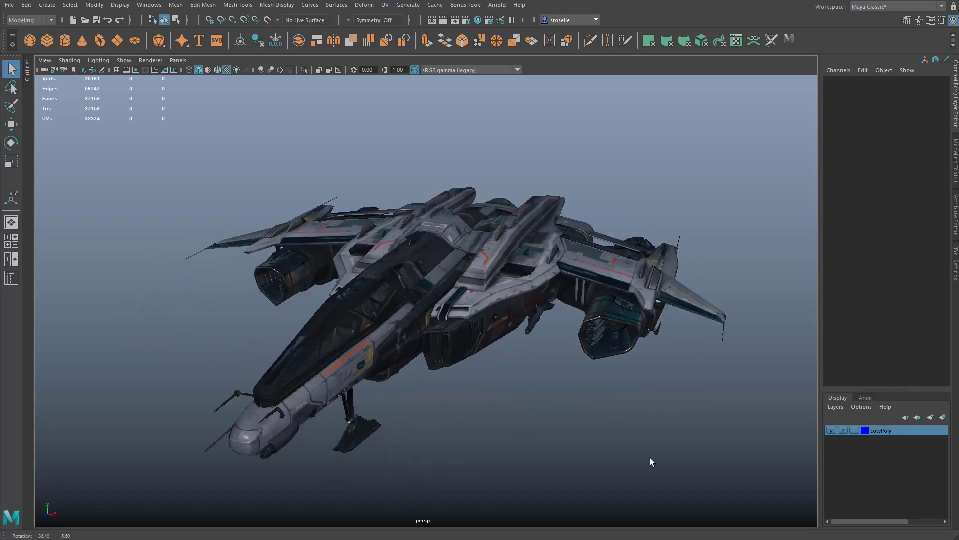
Orbit the viewport around the spaceship to see it from different angles
left_click_drag(652, 461, 733, 458)
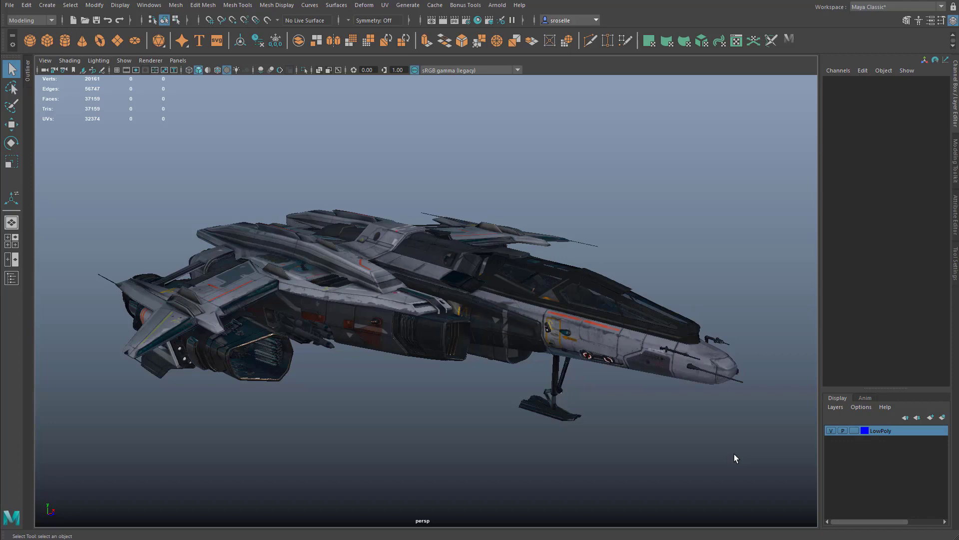
mouse_move(562, 329)
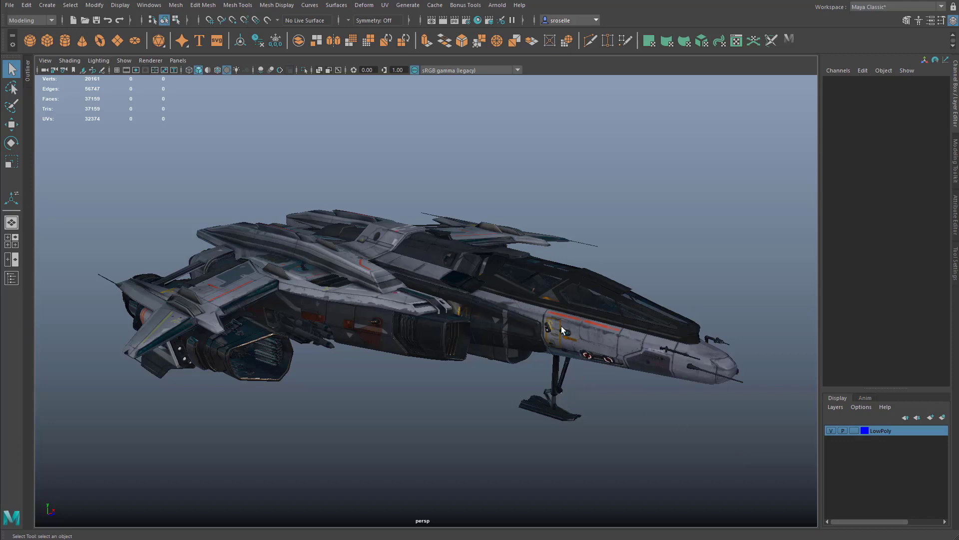
left_click_drag(556, 330, 471, 338)
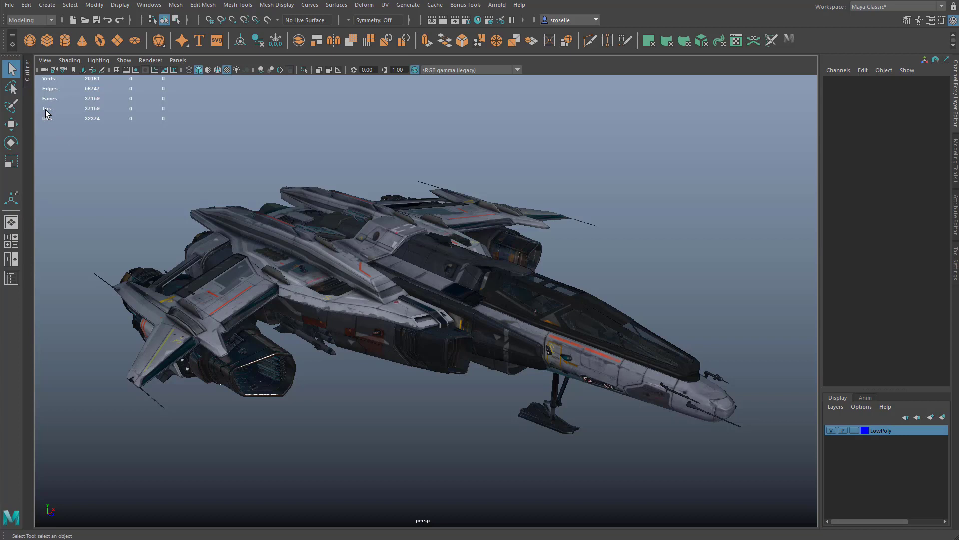
mouse_move(52, 83)
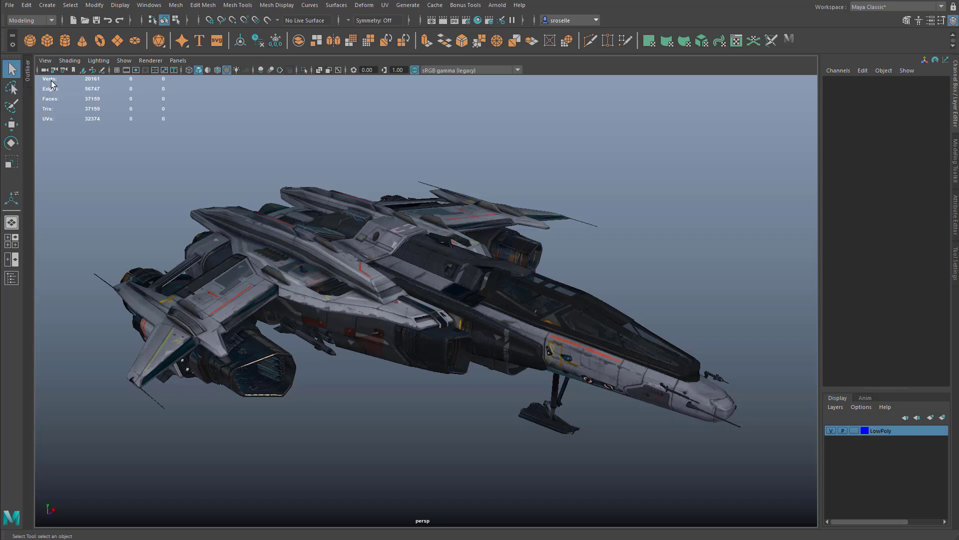
mouse_move(92, 90)
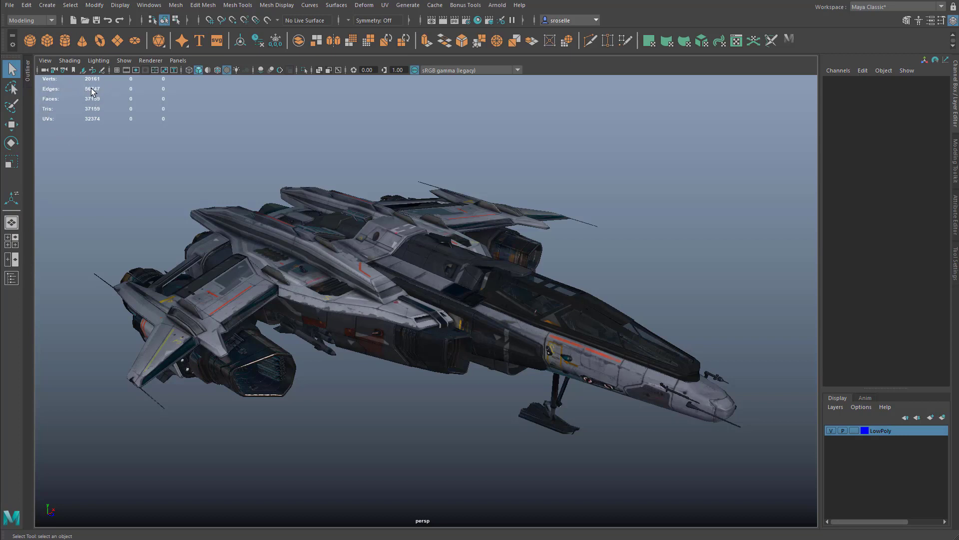
mouse_move(95, 84)
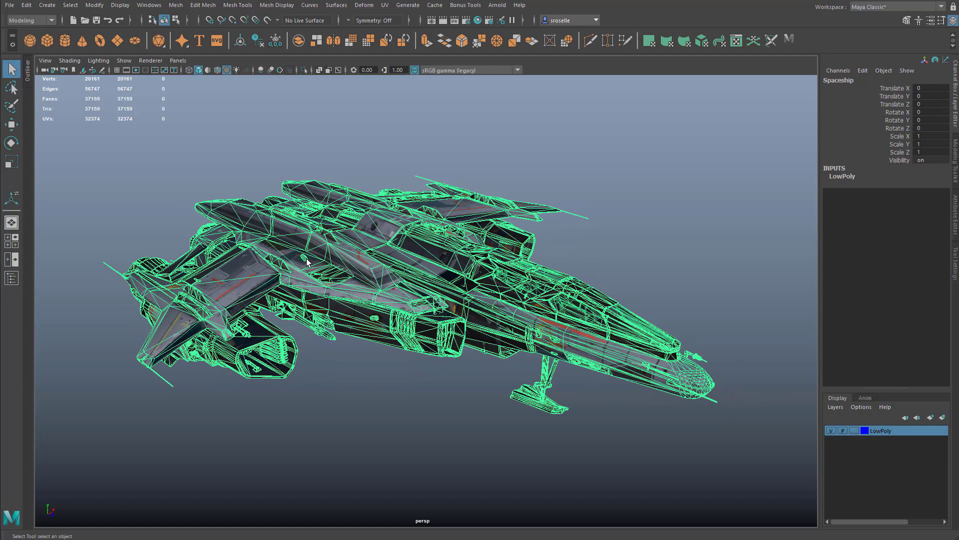
mouse_move(21, 202)
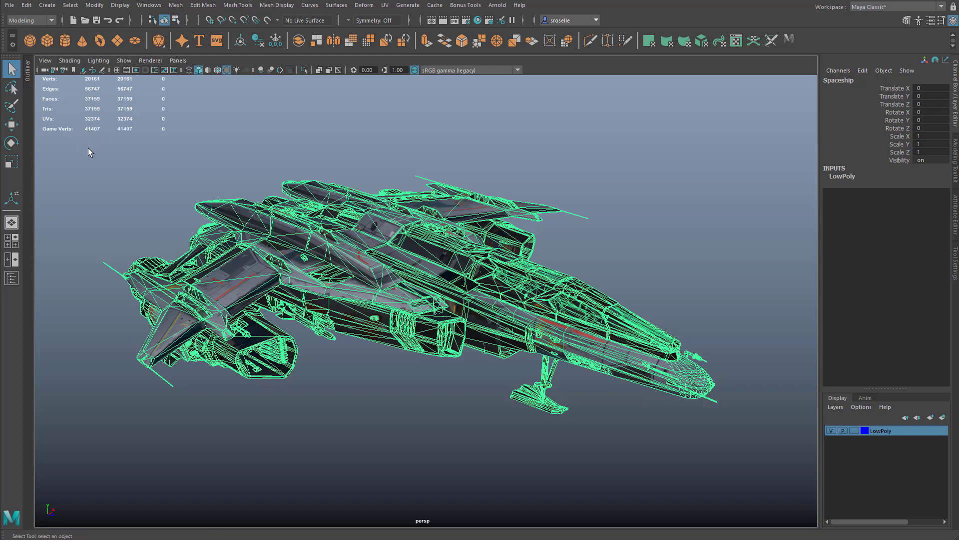
mouse_move(92, 155)
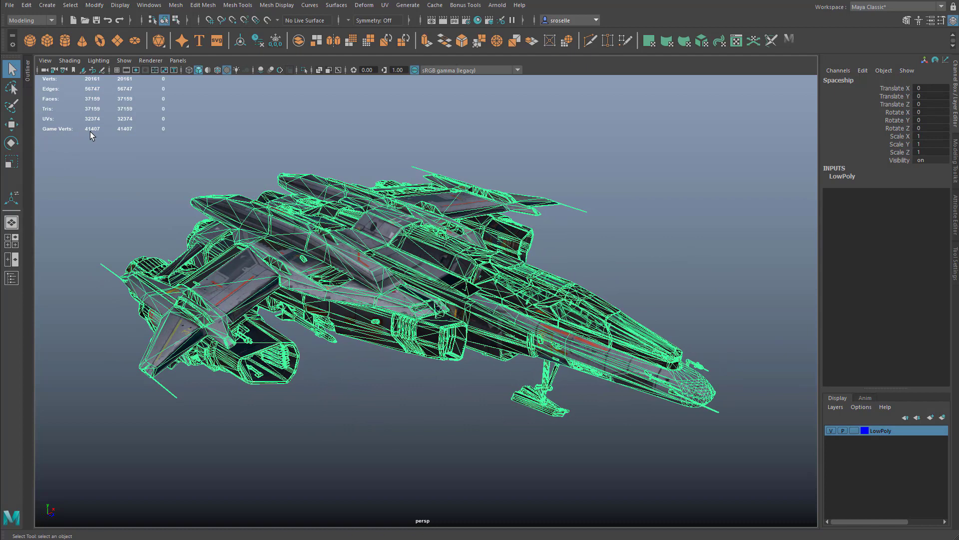
mouse_move(95, 136)
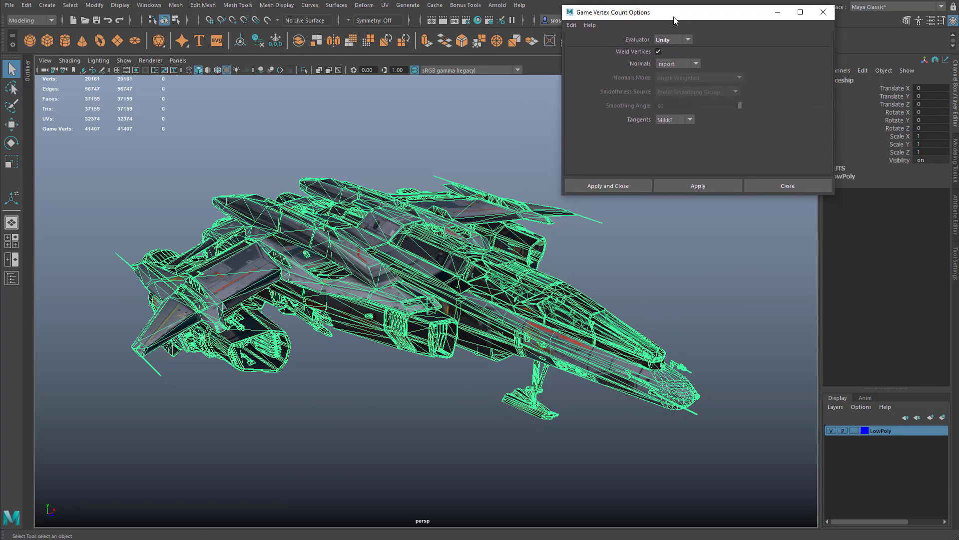
Compare Simple, Unity and Unreal evaluators, then recalculate with Unreal for 34672 Game Verts
left_click(671, 39)
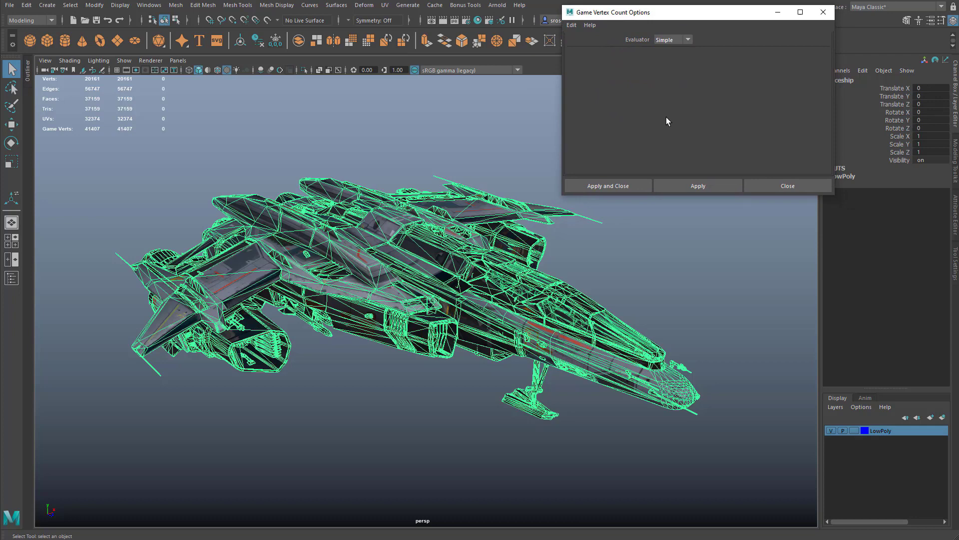
left_click(671, 39)
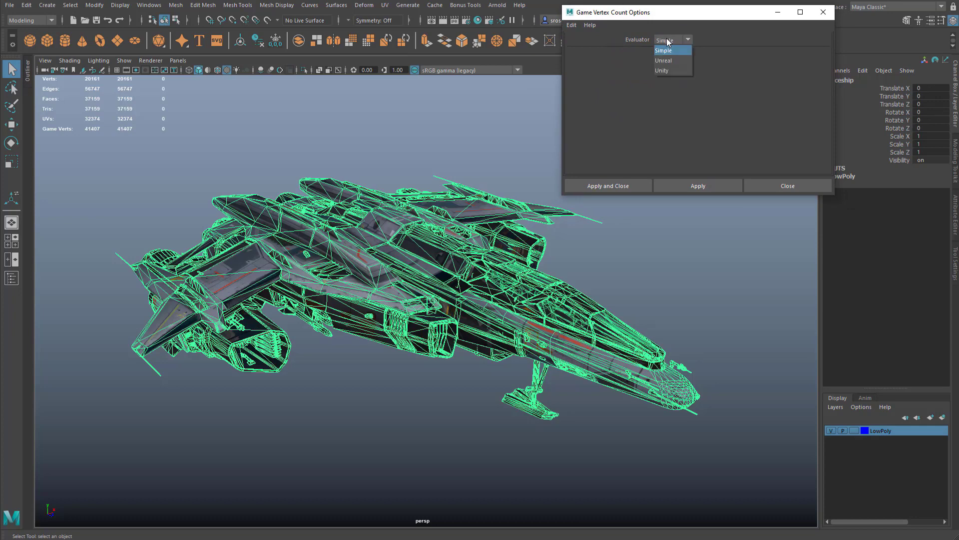
left_click(663, 60)
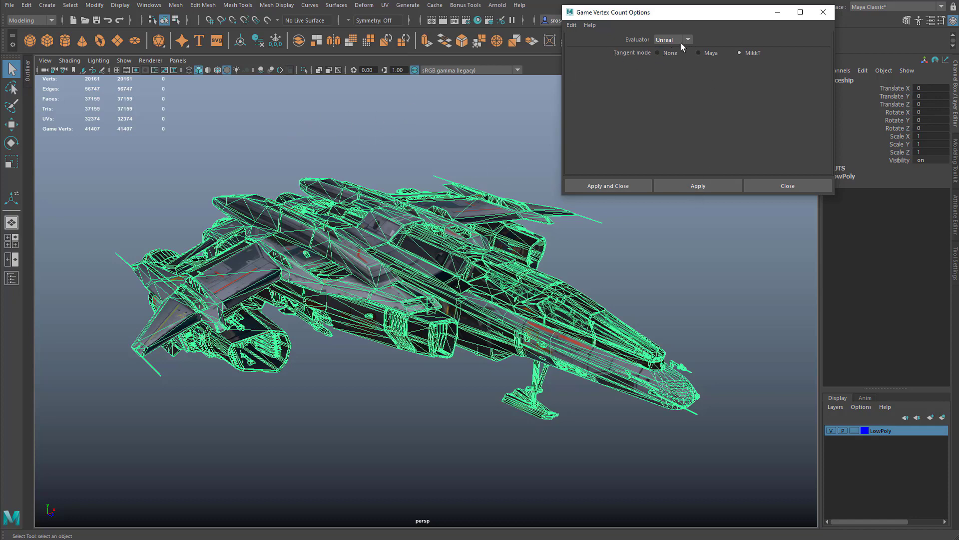
left_click(672, 39)
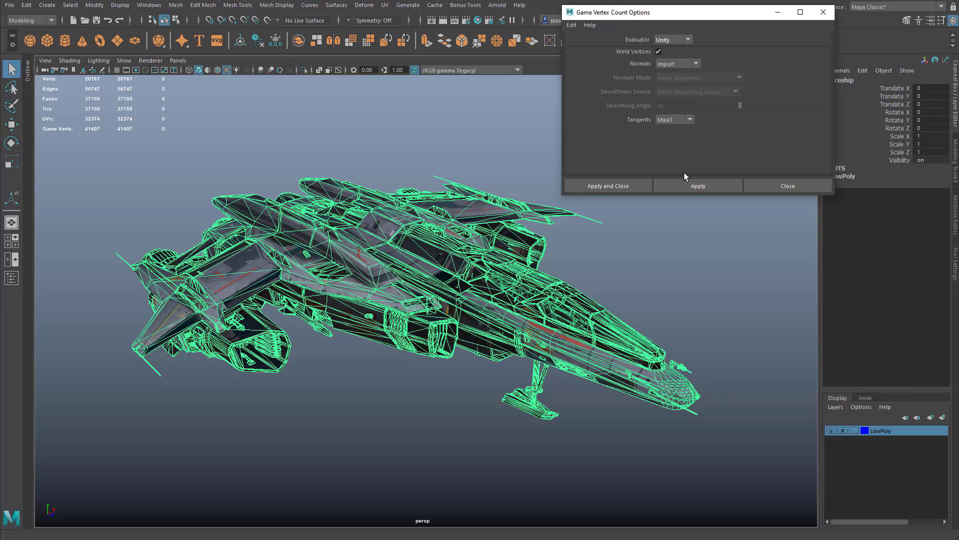
left_click(698, 185)
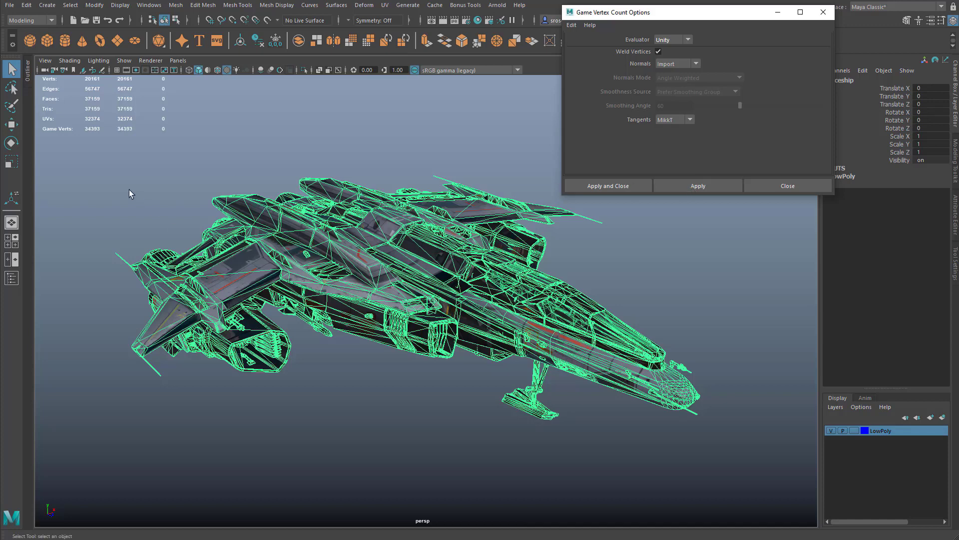
mouse_move(57, 133)
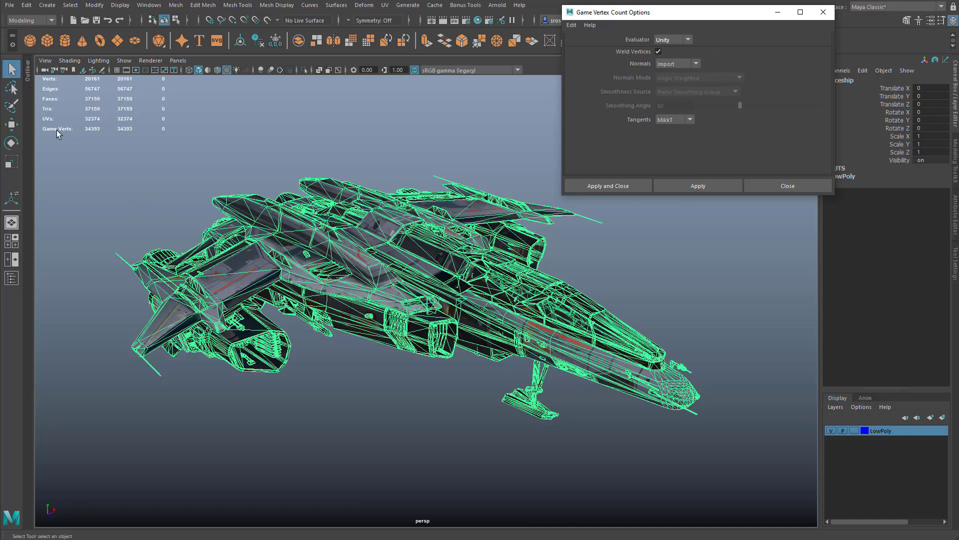
mouse_move(669, 48)
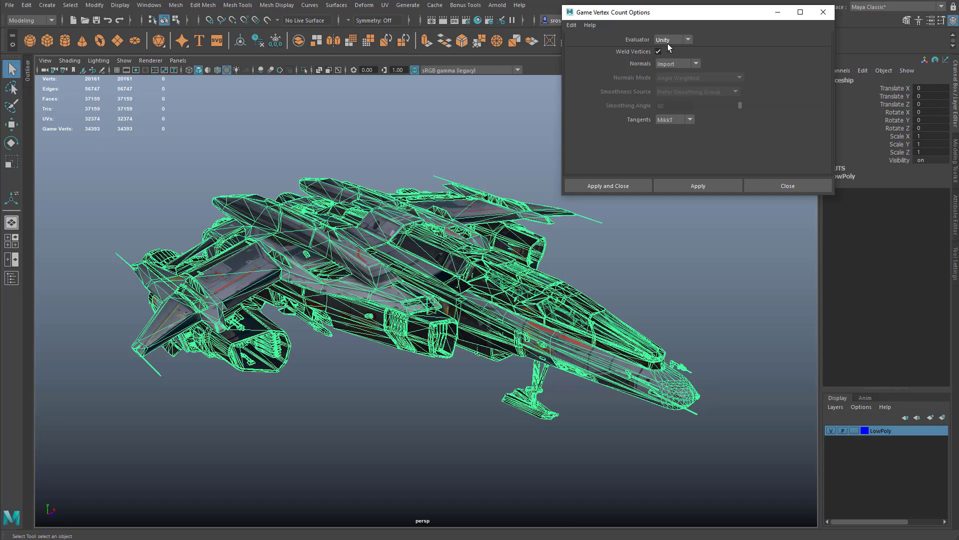
left_click(672, 39)
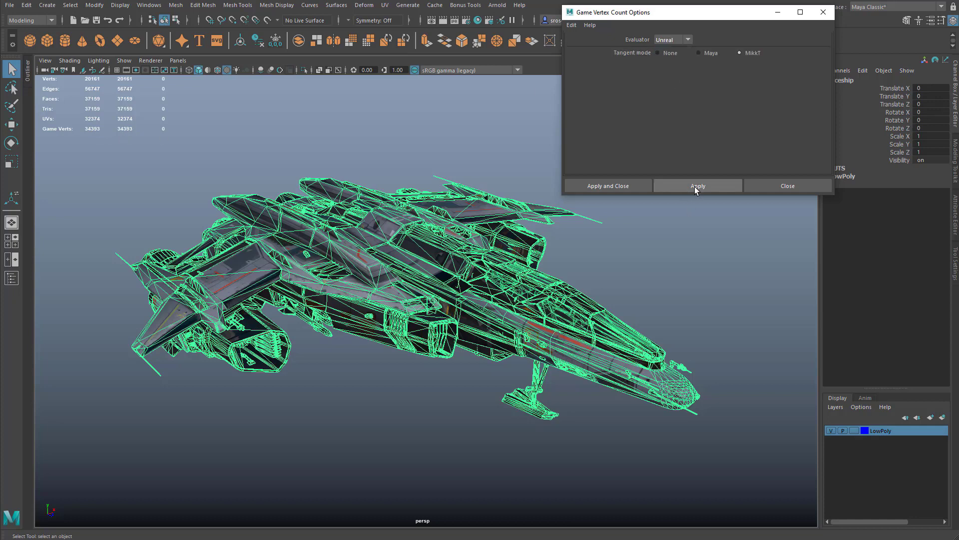
left_click(698, 186)
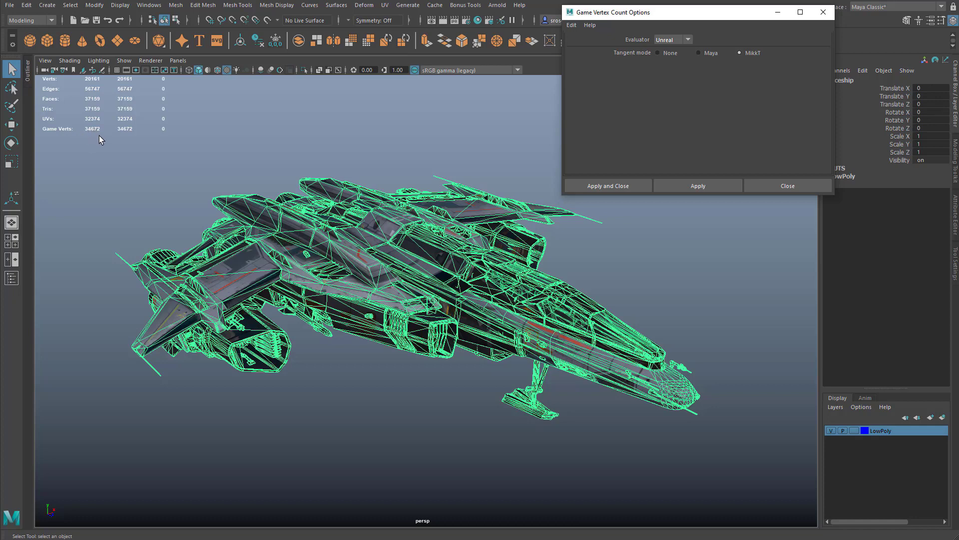
mouse_move(189, 212)
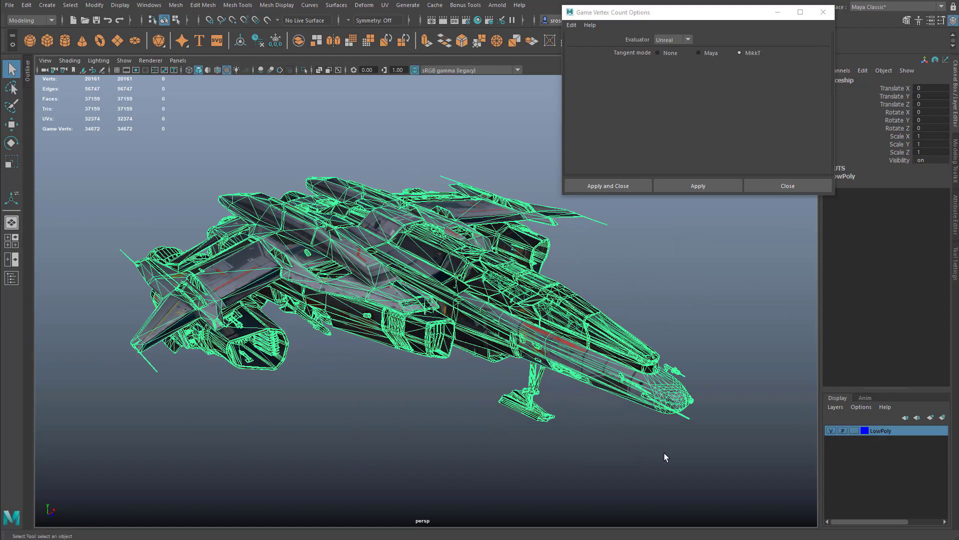
mouse_move(57, 115)
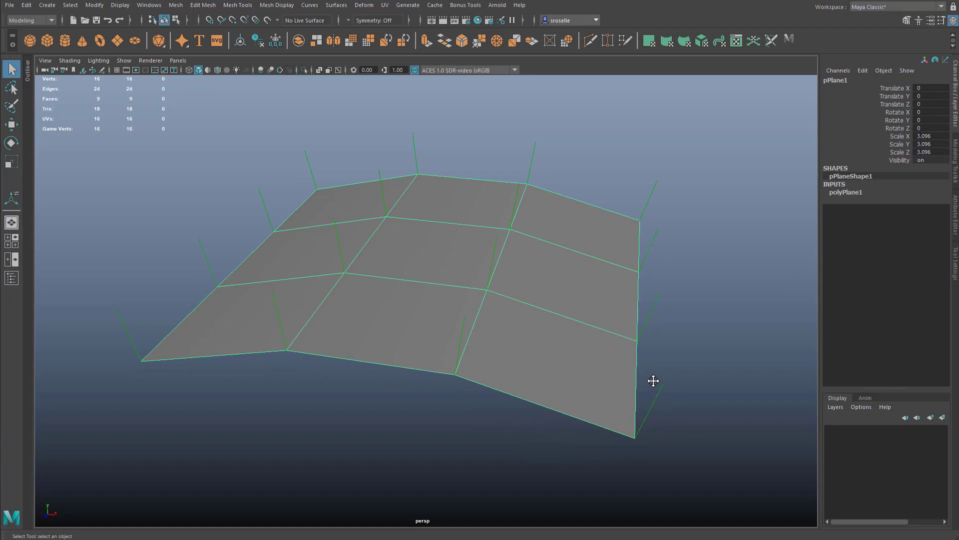
Orbit around the 3x3 plane to inspect its 16 verts from new angles
left_click_drag(654, 379, 343, 319)
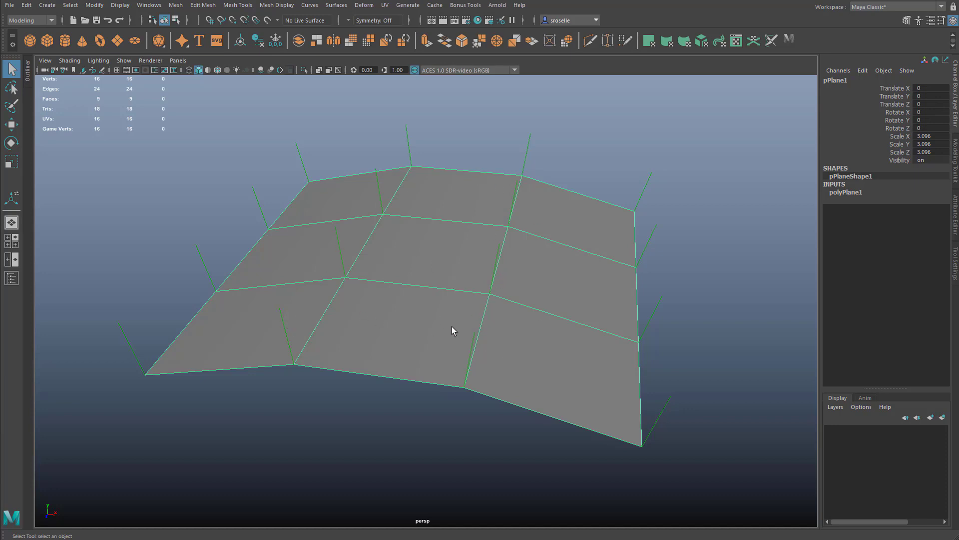
mouse_move(98, 99)
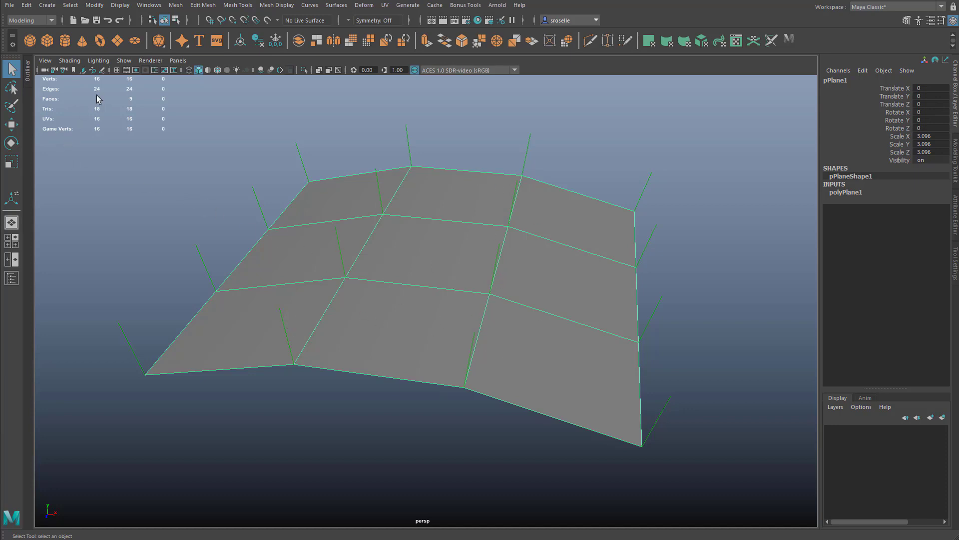
mouse_move(447, 171)
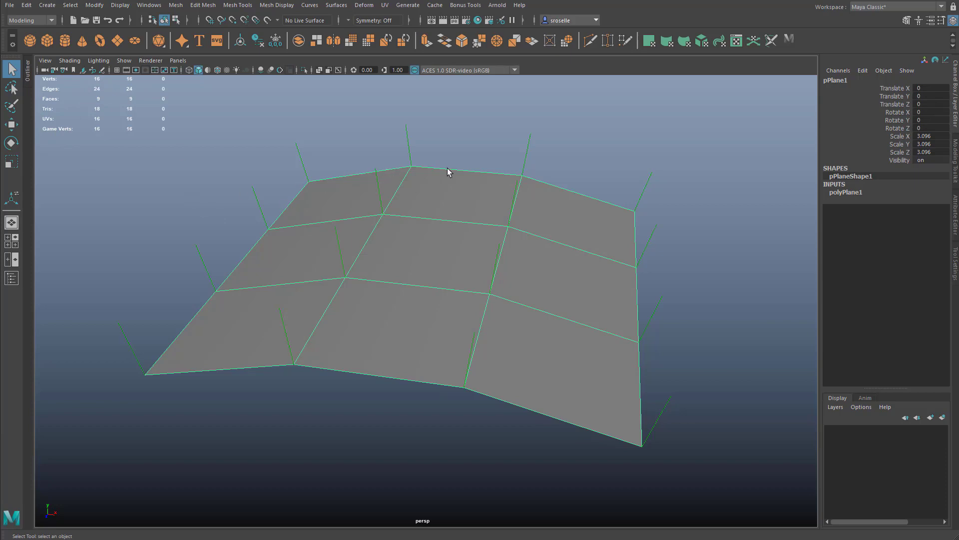
mouse_move(486, 384)
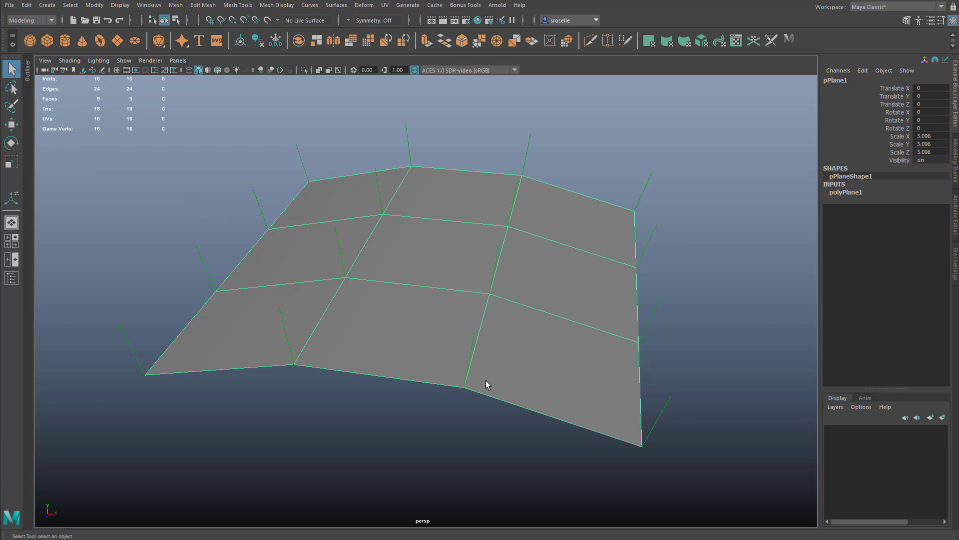
left_click_drag(486, 384, 470, 387)
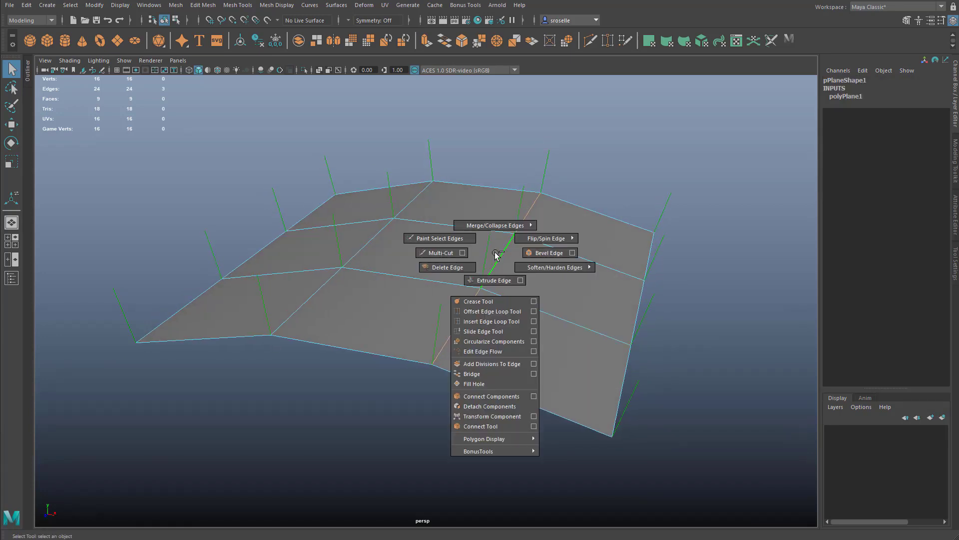
mouse_move(553, 267)
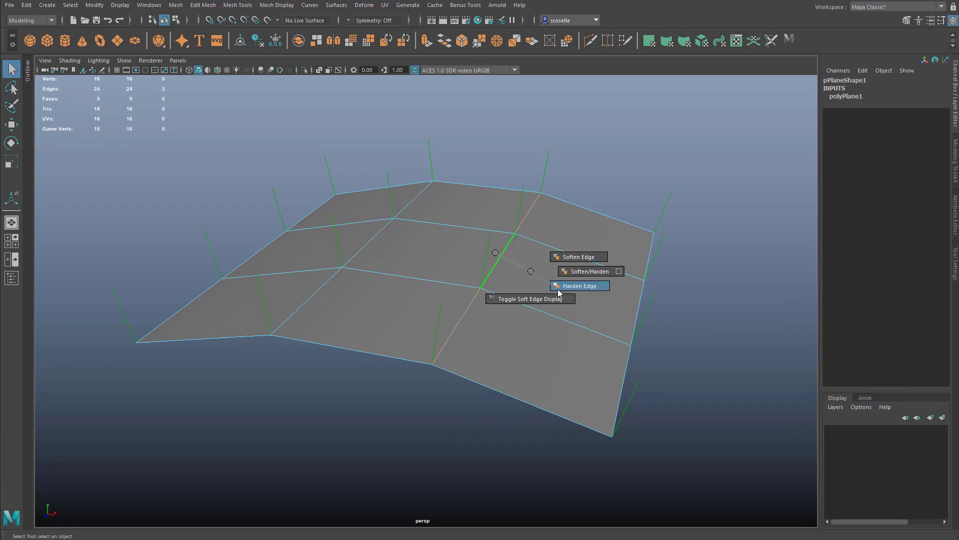
Harden the selected interior edge, deselect it, and orbit to inspect the 20-Game-Vert result
left_click(578, 285)
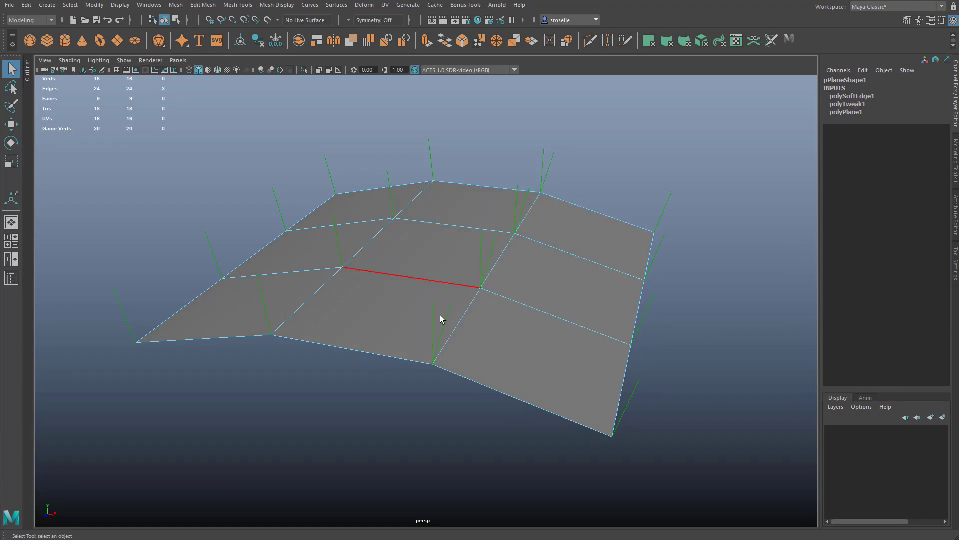
left_click(430, 384)
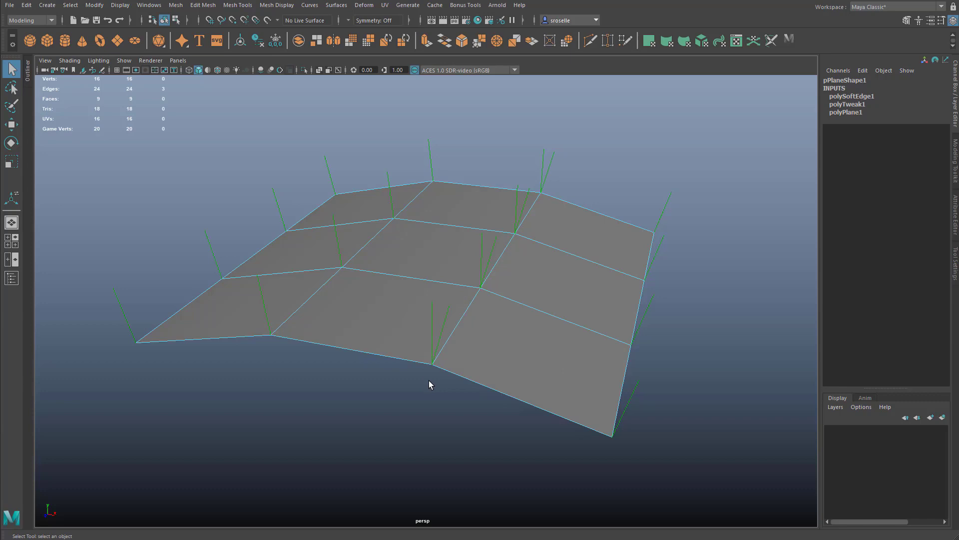
left_click_drag(428, 367, 432, 322)
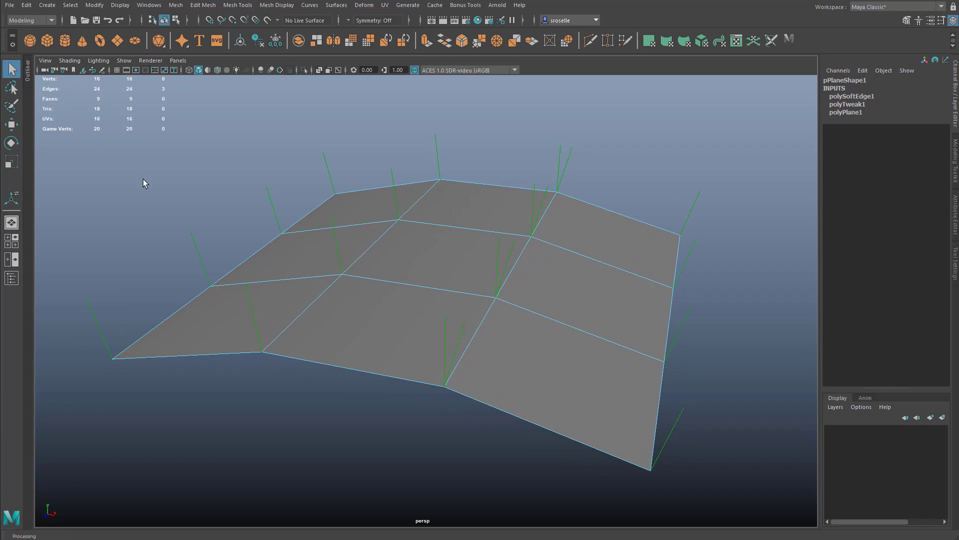
mouse_move(96, 138)
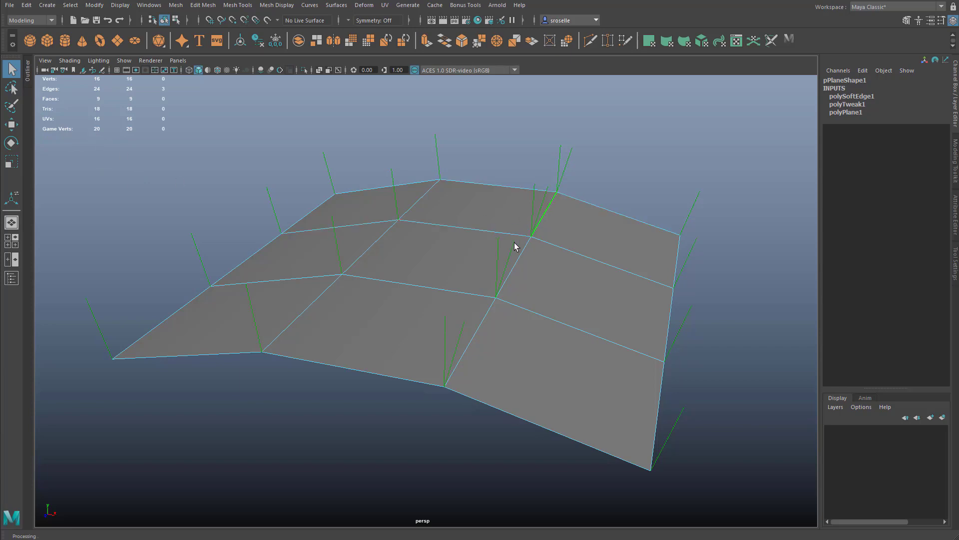
left_click_drag(514, 246, 344, 428)
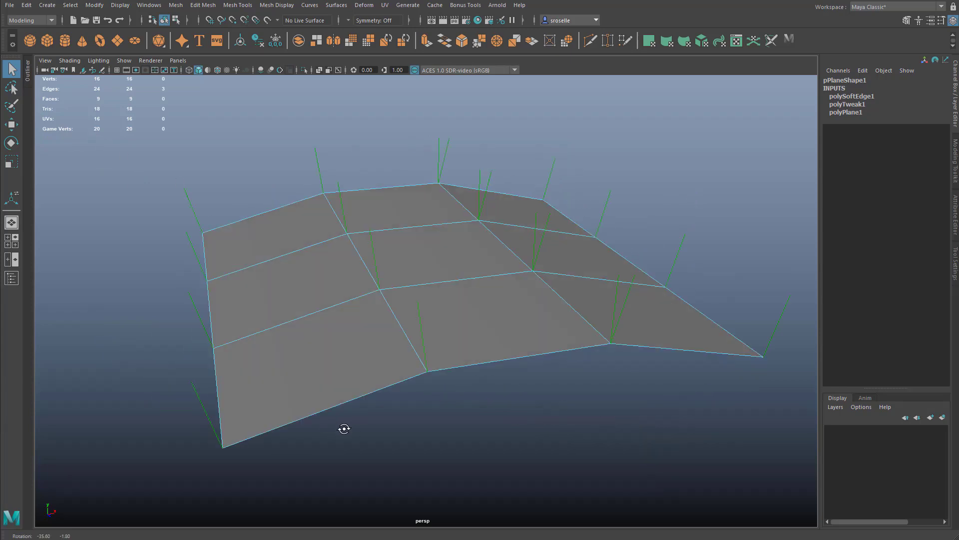
left_click_drag(344, 429, 608, 218)
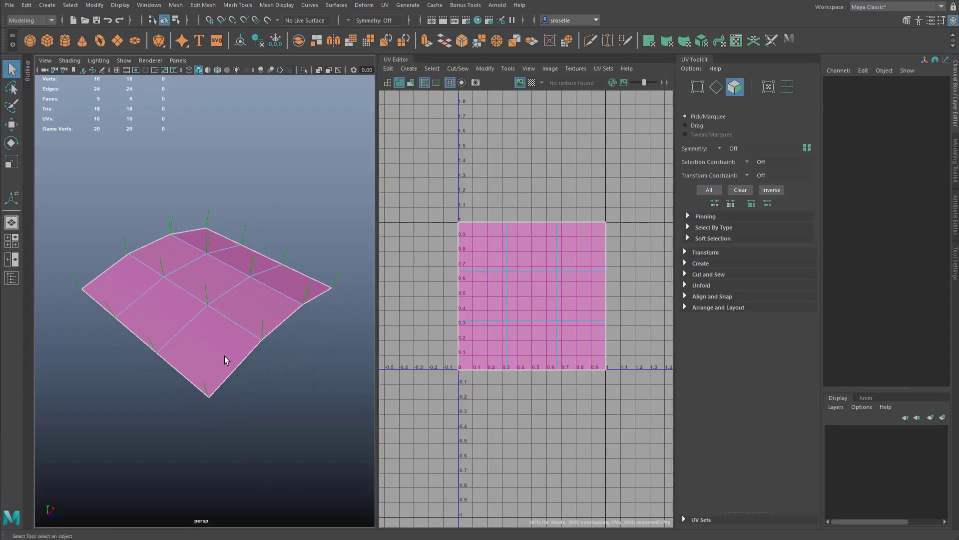
Select a single face of the plane to split its UVs into their own shell
left_click(531, 295)
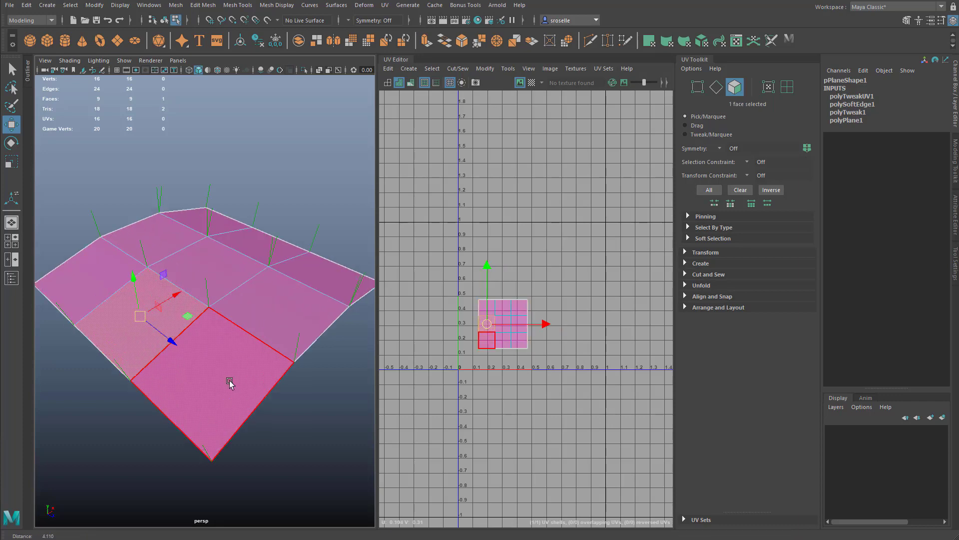
left_click(486, 68)
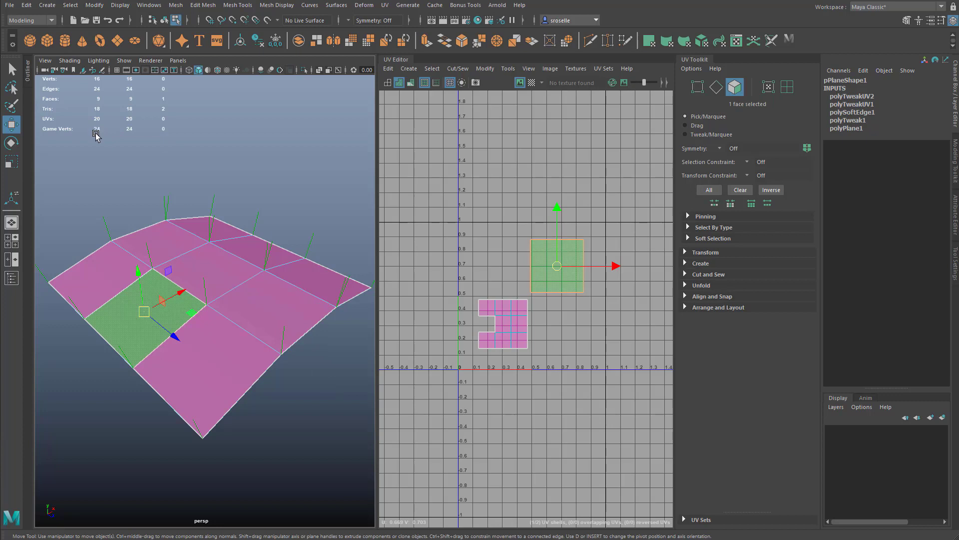
mouse_move(104, 198)
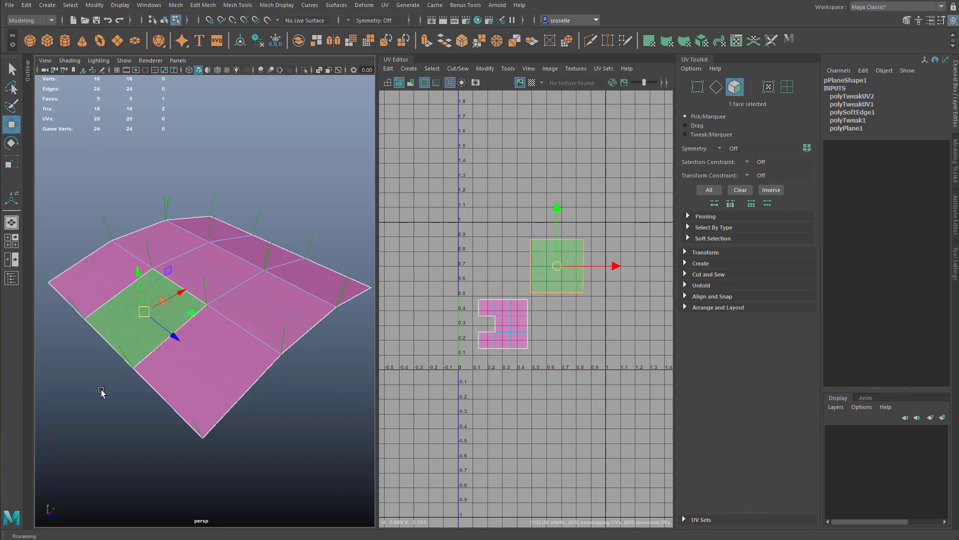
left_click(193, 228)
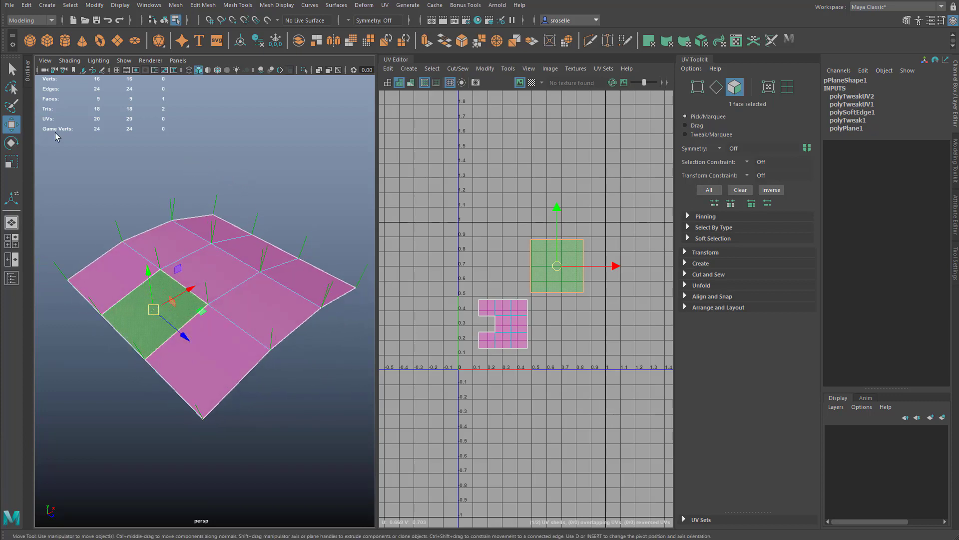
mouse_move(92, 136)
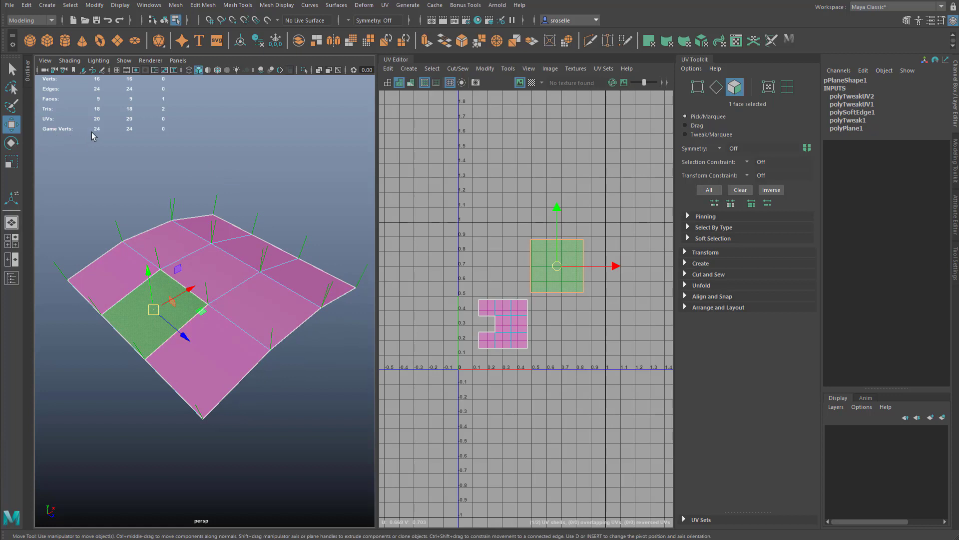